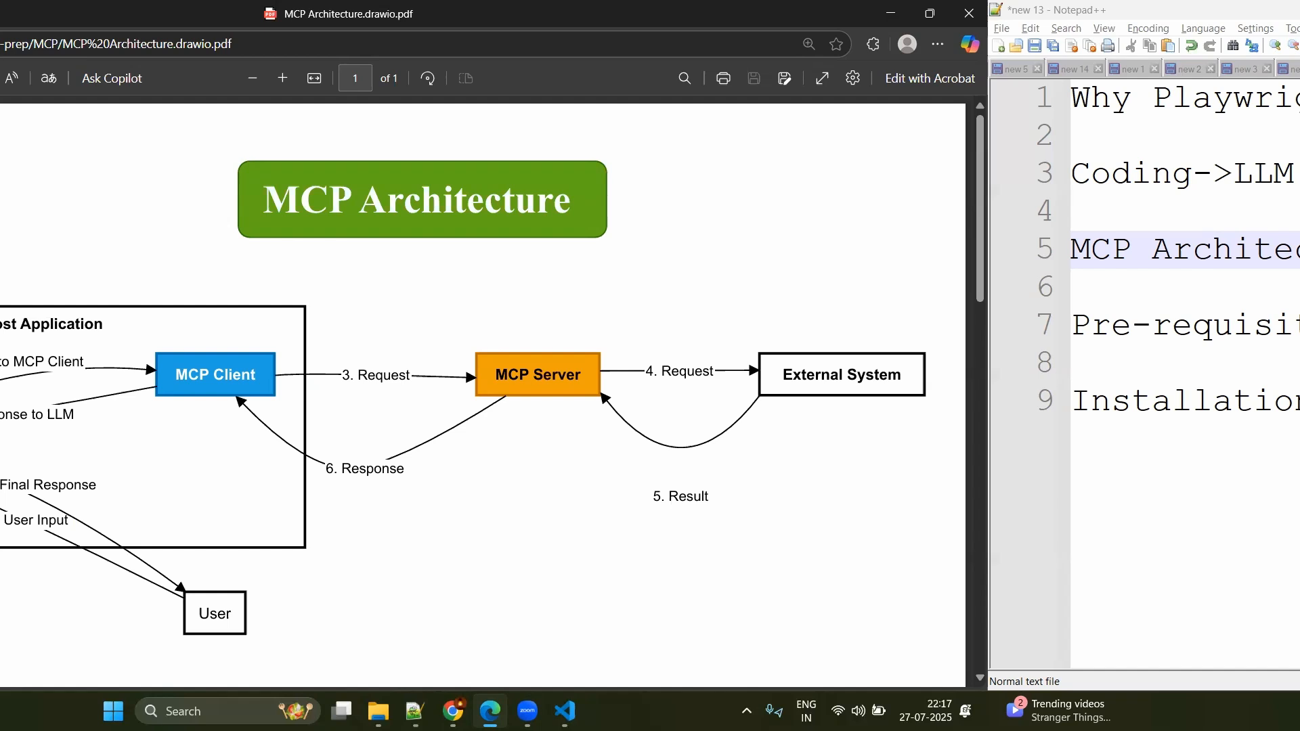
Maximize the Edge PDF window so the MCP Architecture diagram fills the screen
click(928, 13)
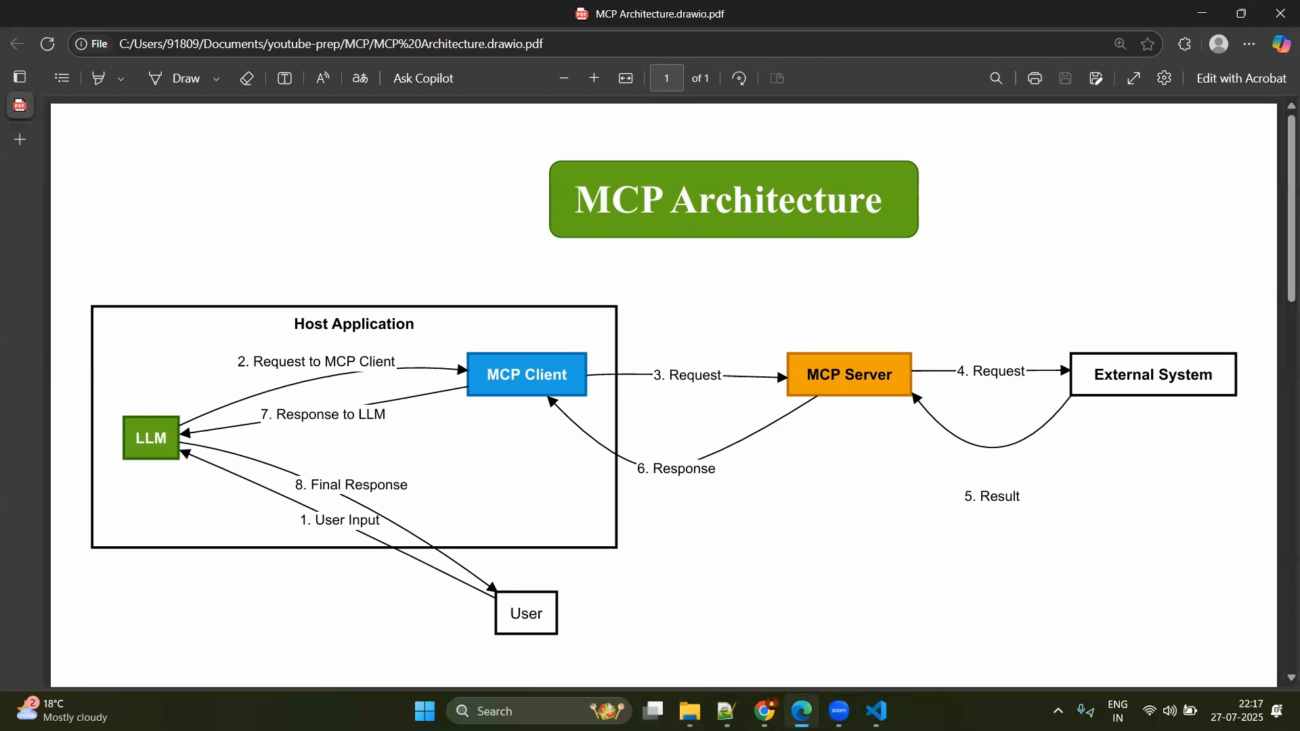
click(876, 710)
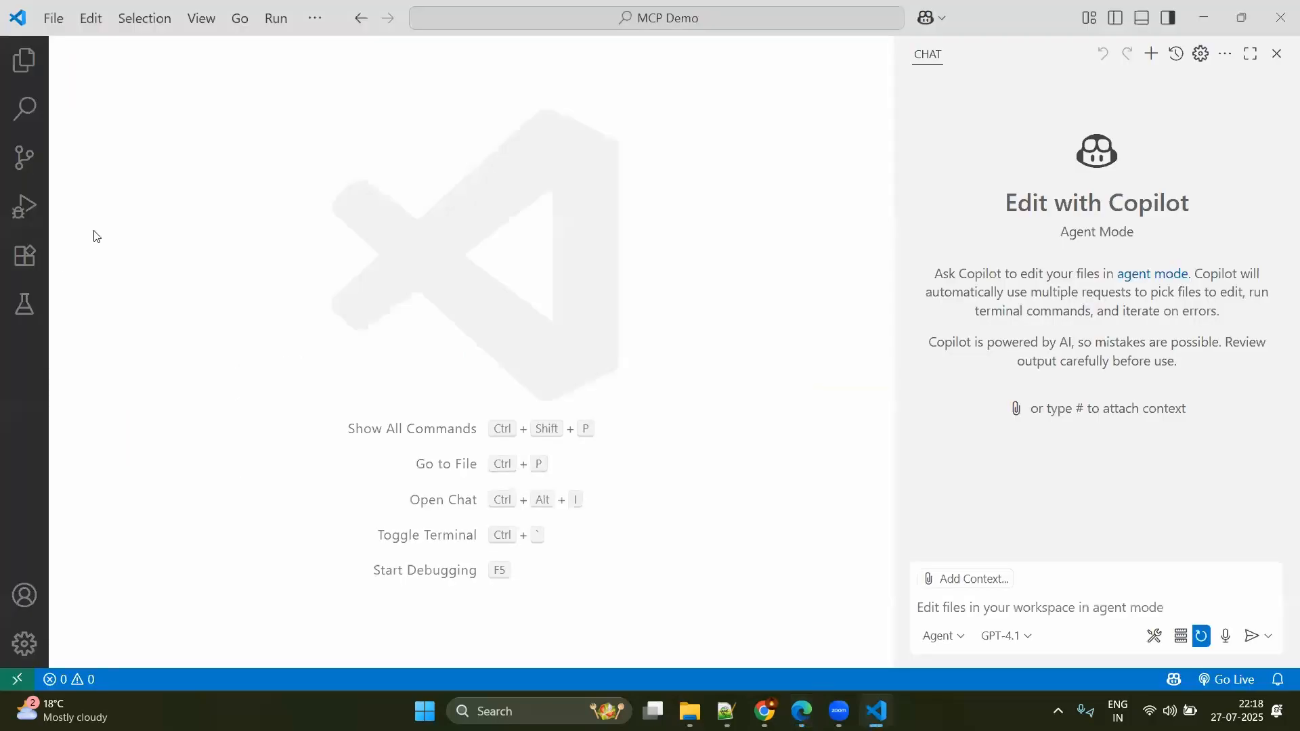
mouse_move(1069, 236)
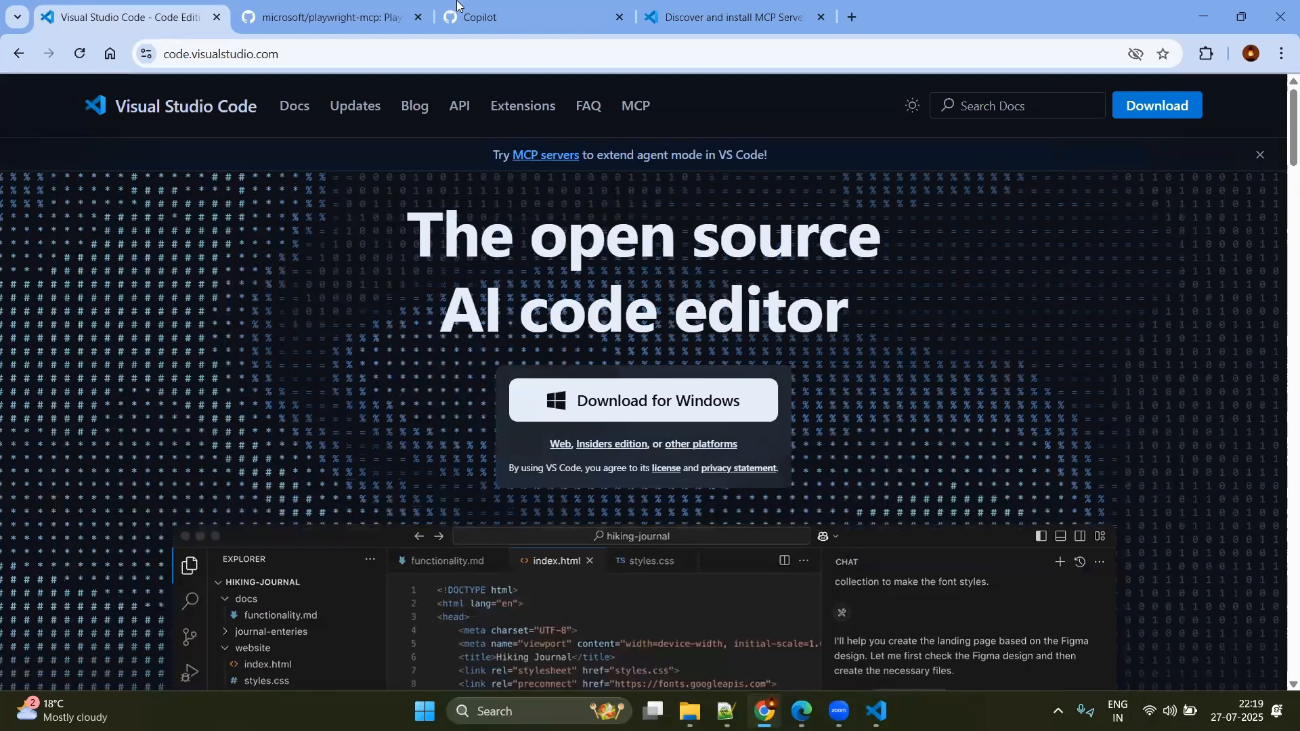
Review the Copilot plan page and the microsoft/playwright-mcp repo, then return to VS Code
click(531, 16)
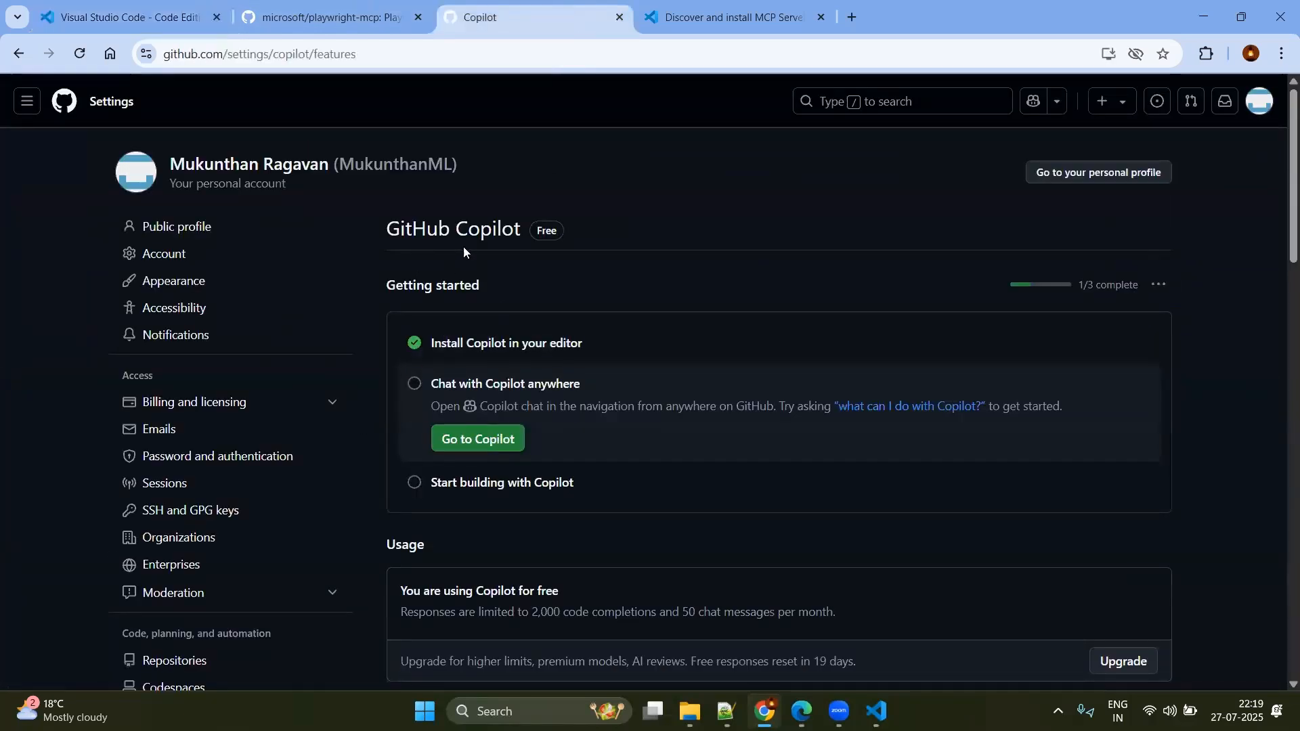
mouse_move(570, 253)
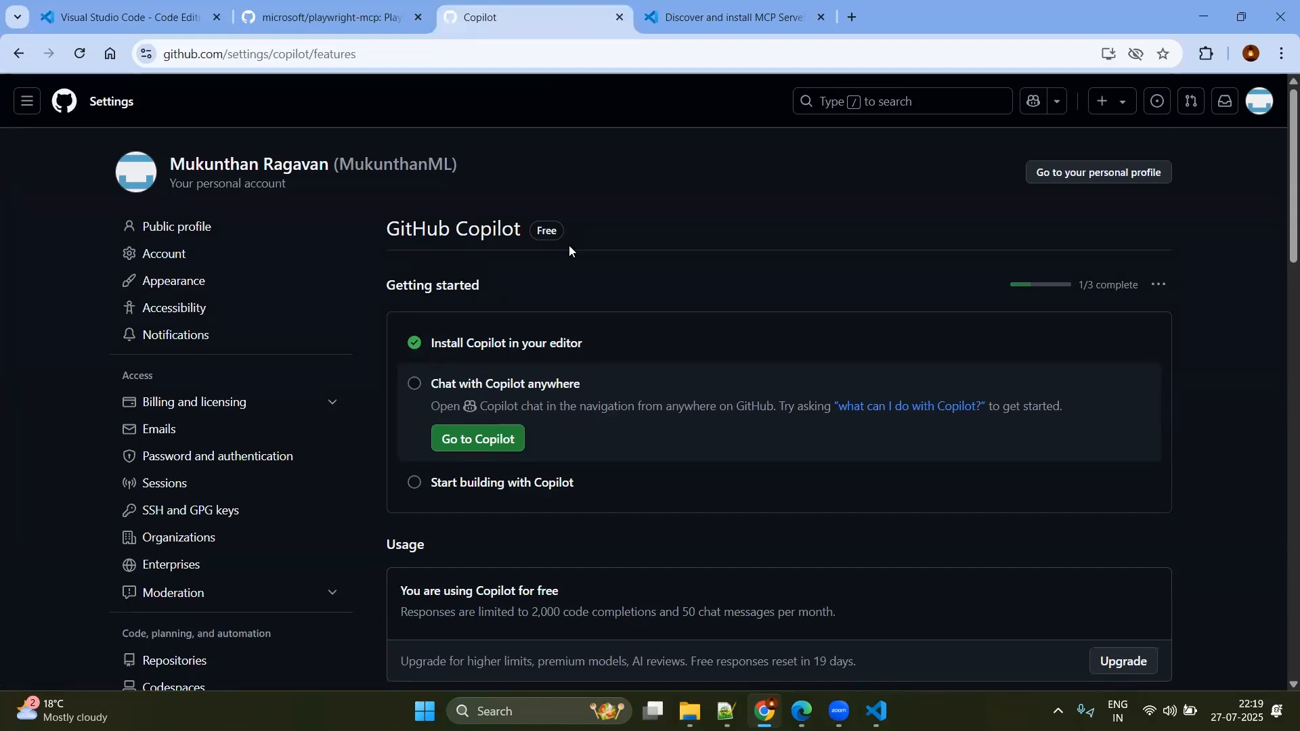
click(330, 16)
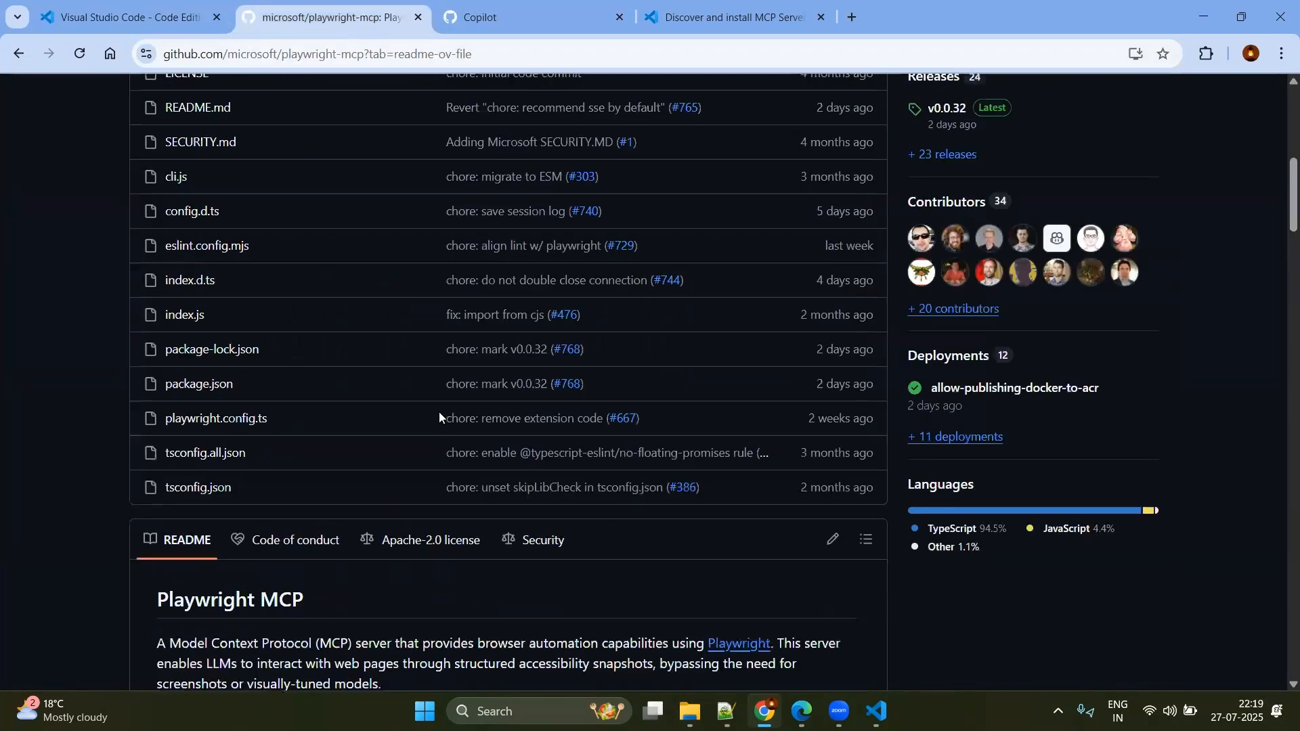
scroll(down, 3)
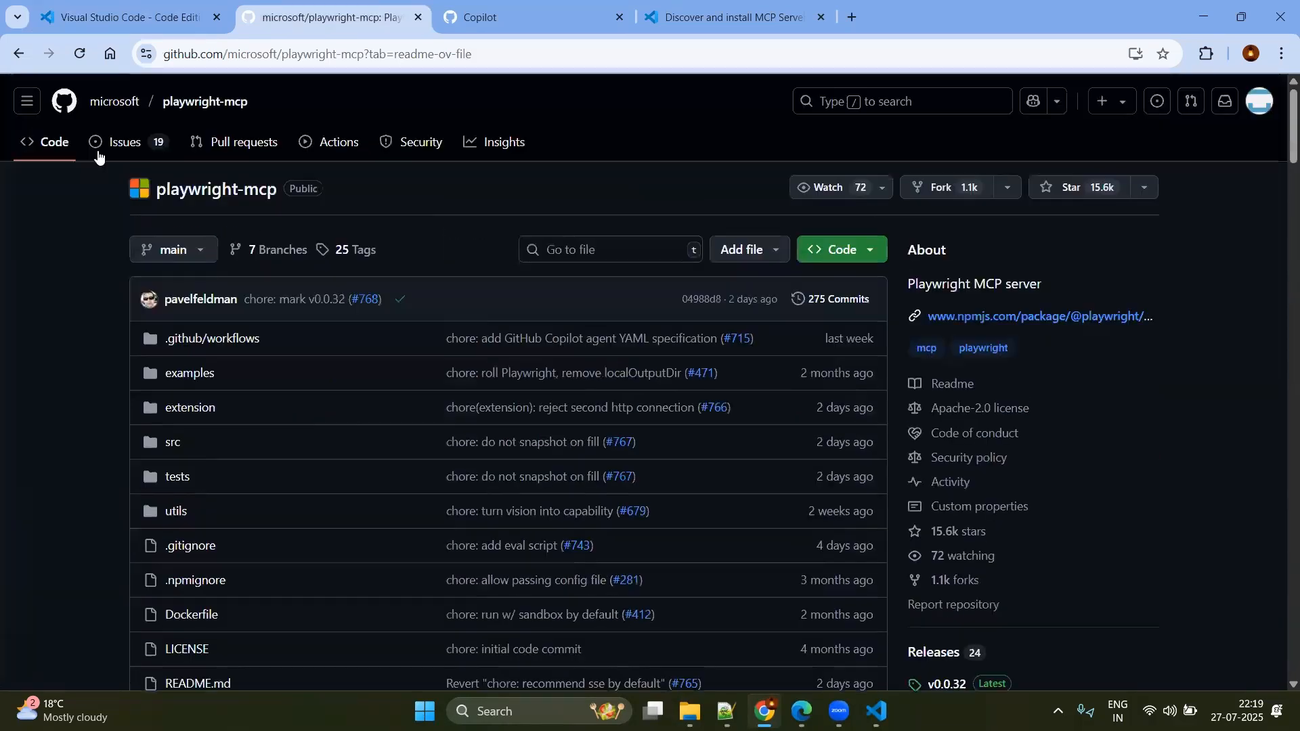
click(876, 710)
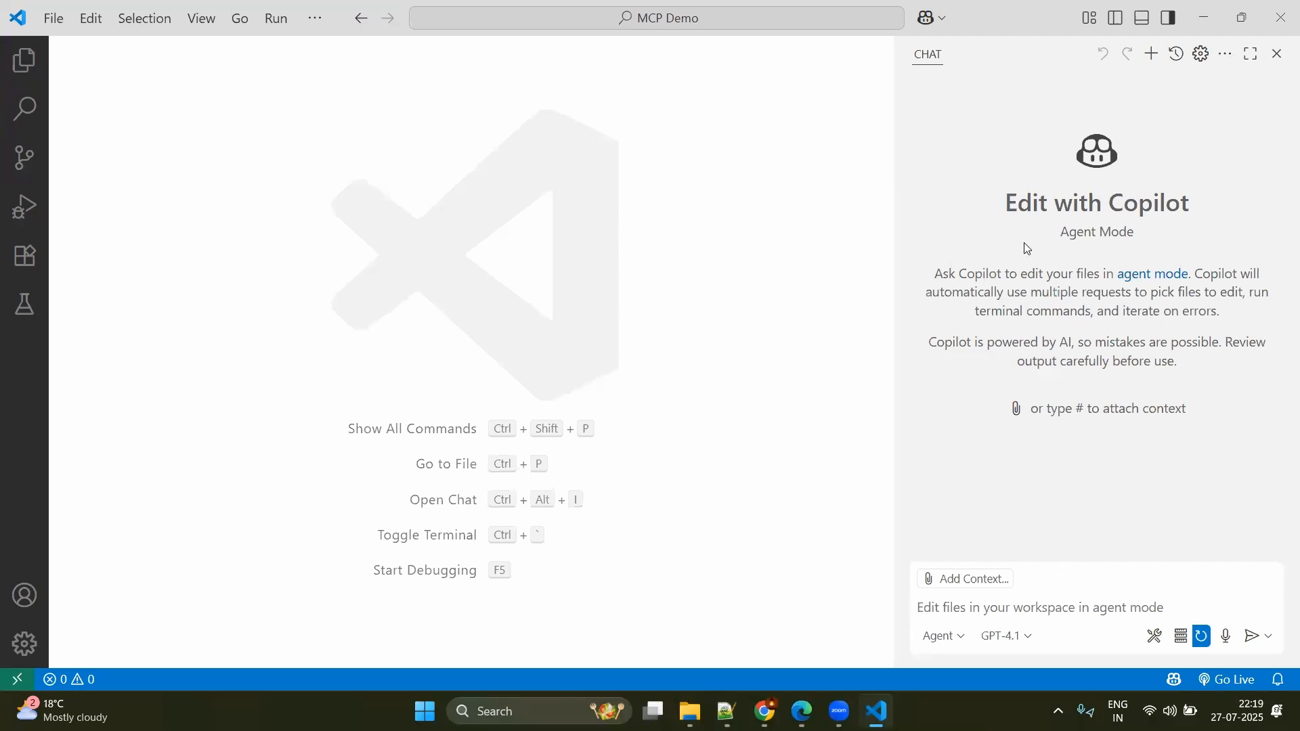
mouse_move(958, 688)
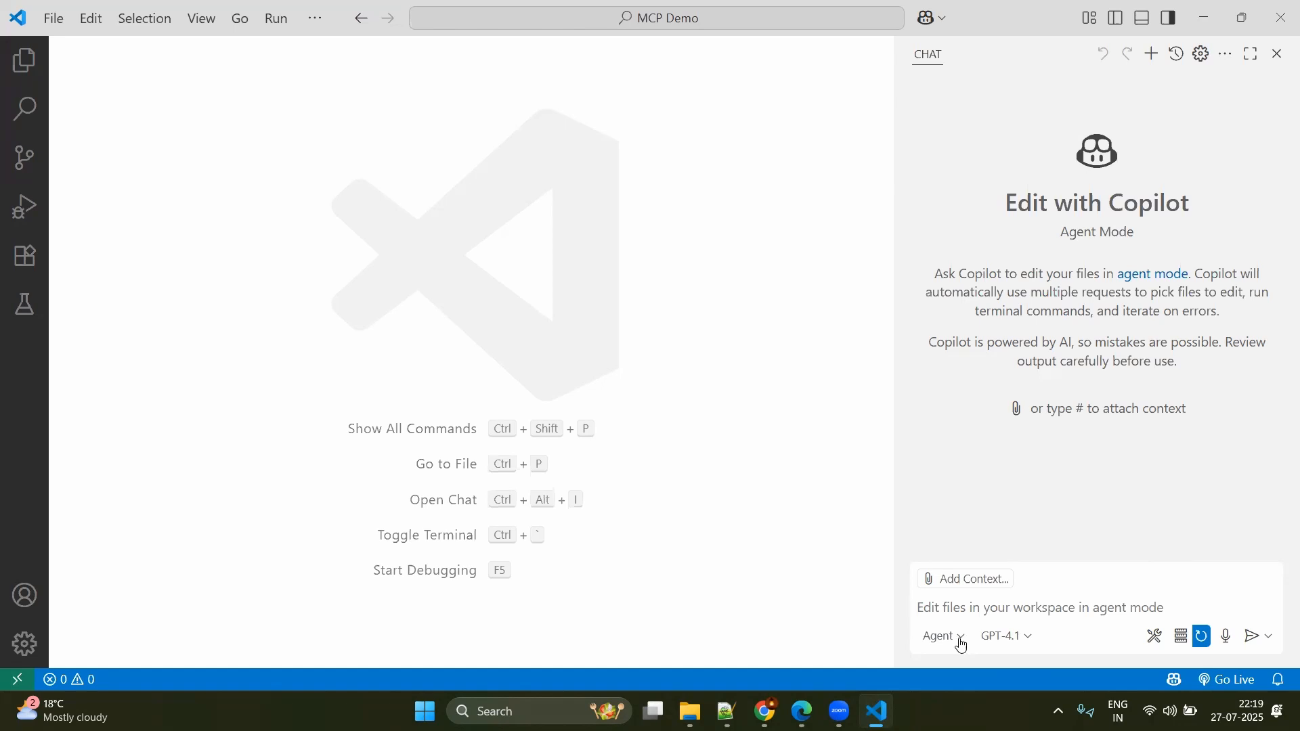
Use the repo's 'Install Server VS Code' badge to load the playwright MCP server page in VS Code
click(940, 636)
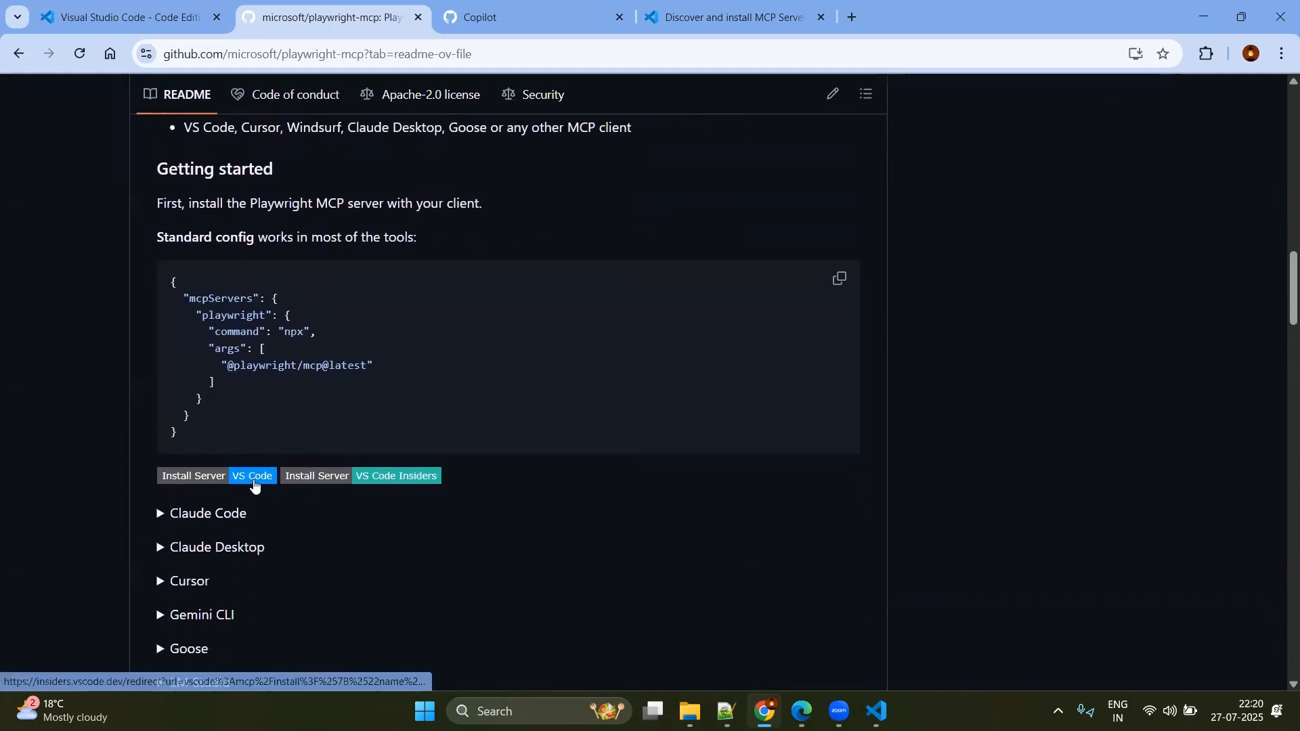
click(251, 475)
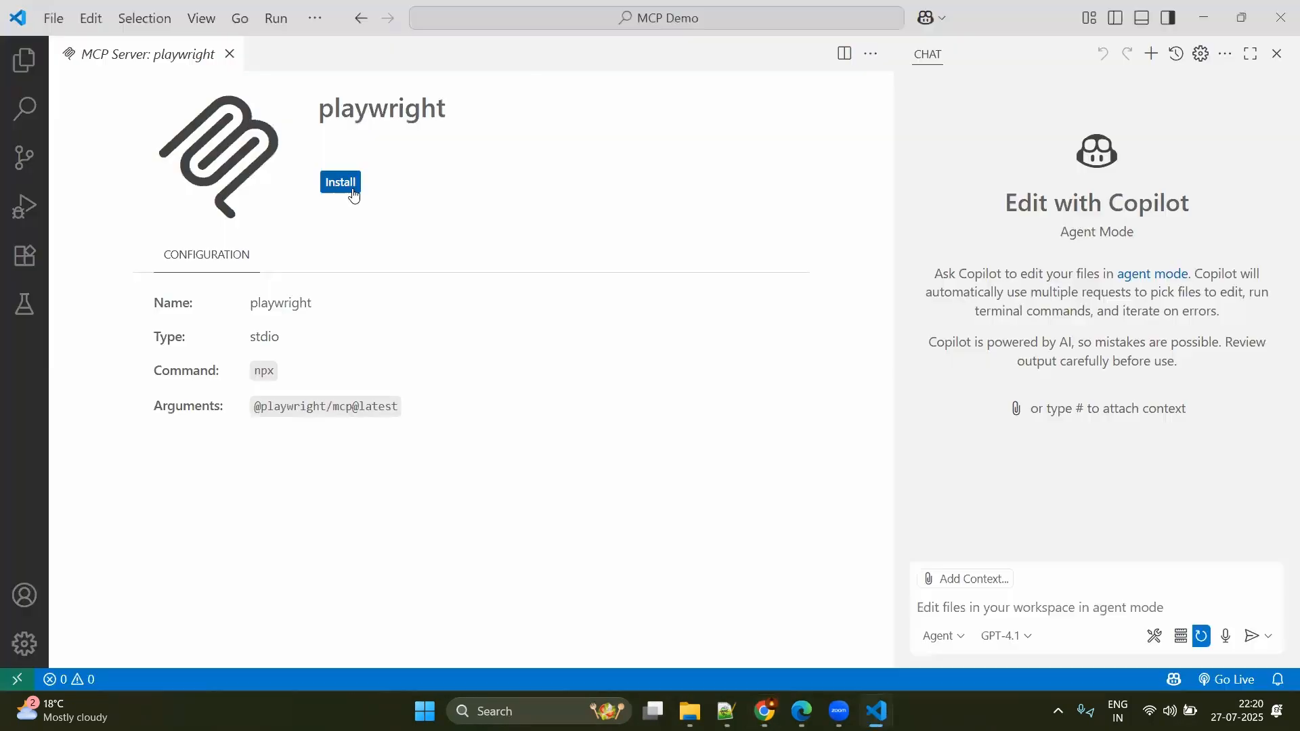
Install the playwright MCP server, list servers, and view it in the user mcp.json
click(338, 181)
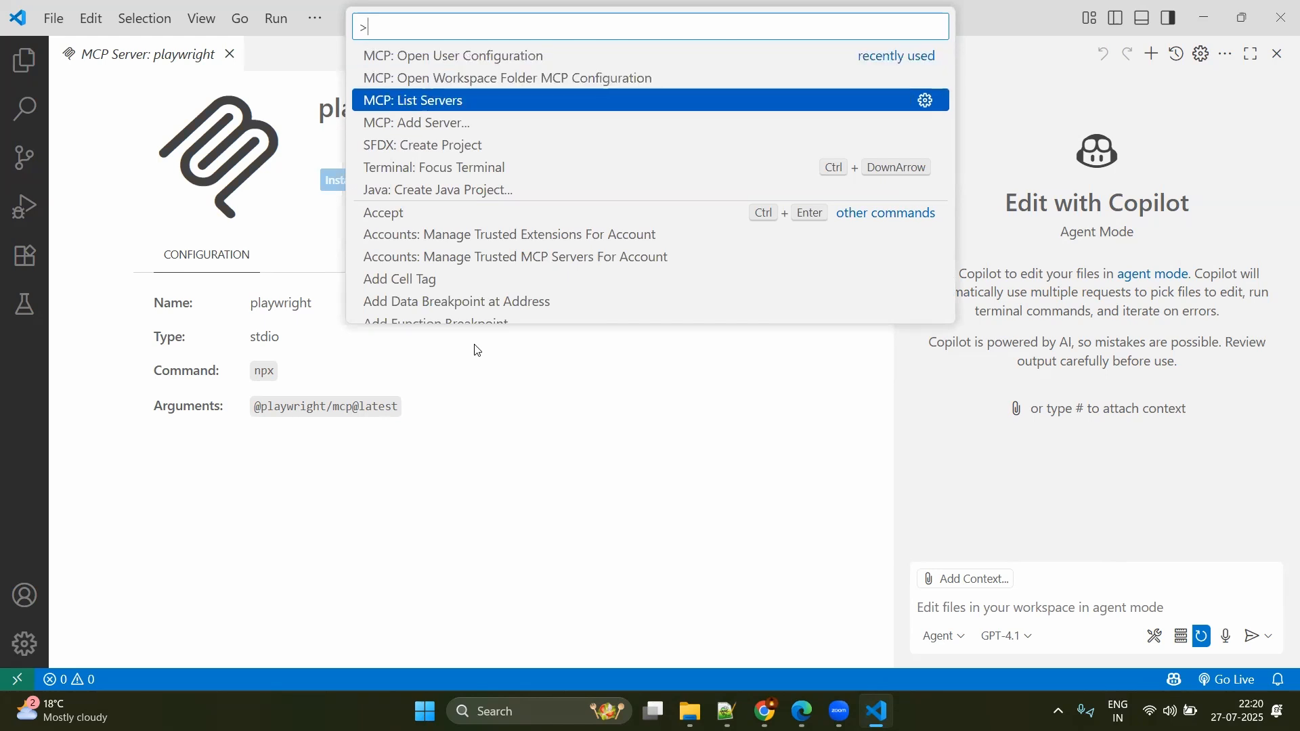
click(411, 99)
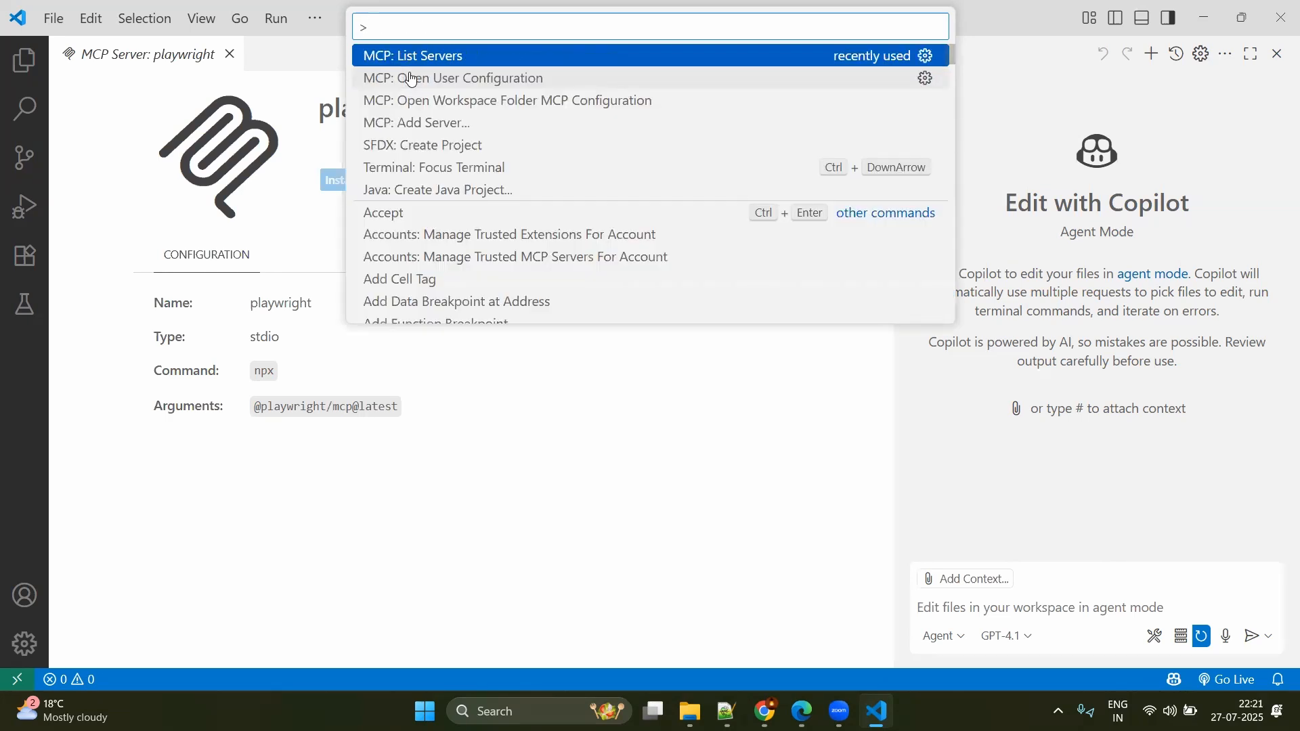
click(452, 77)
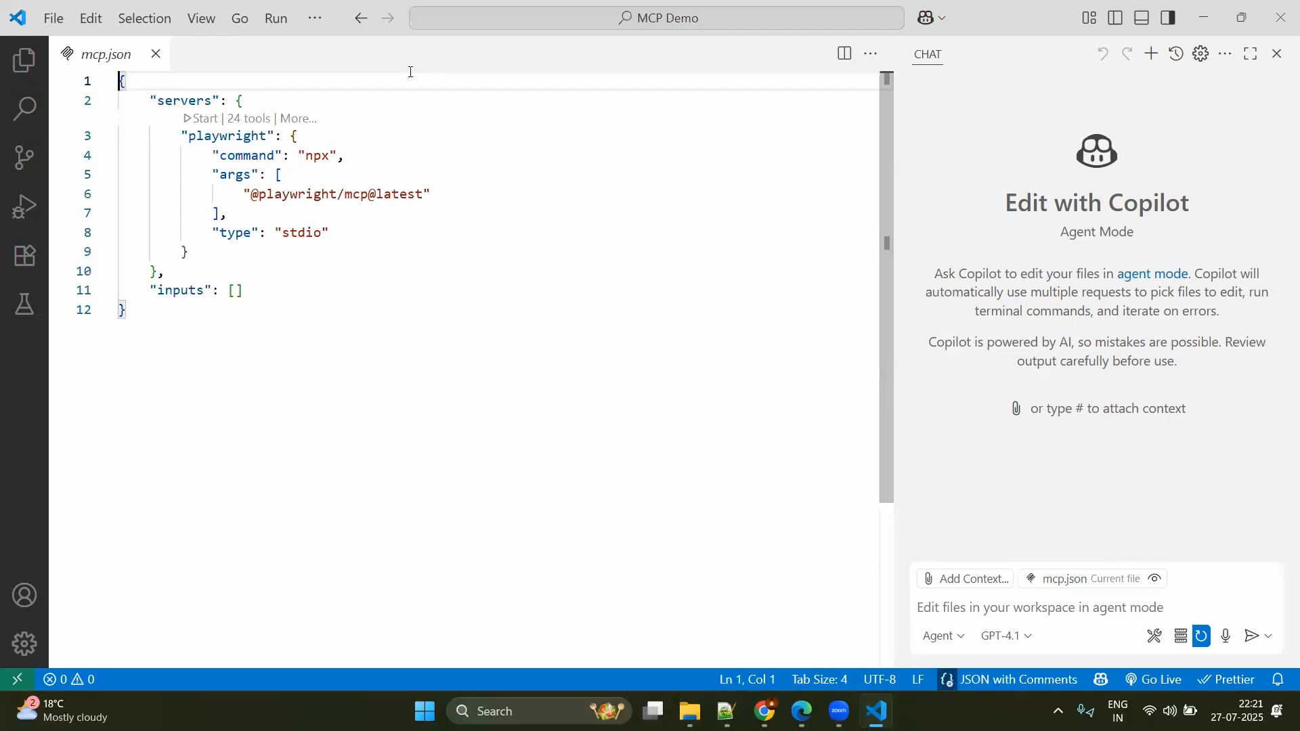
mouse_move(106, 113)
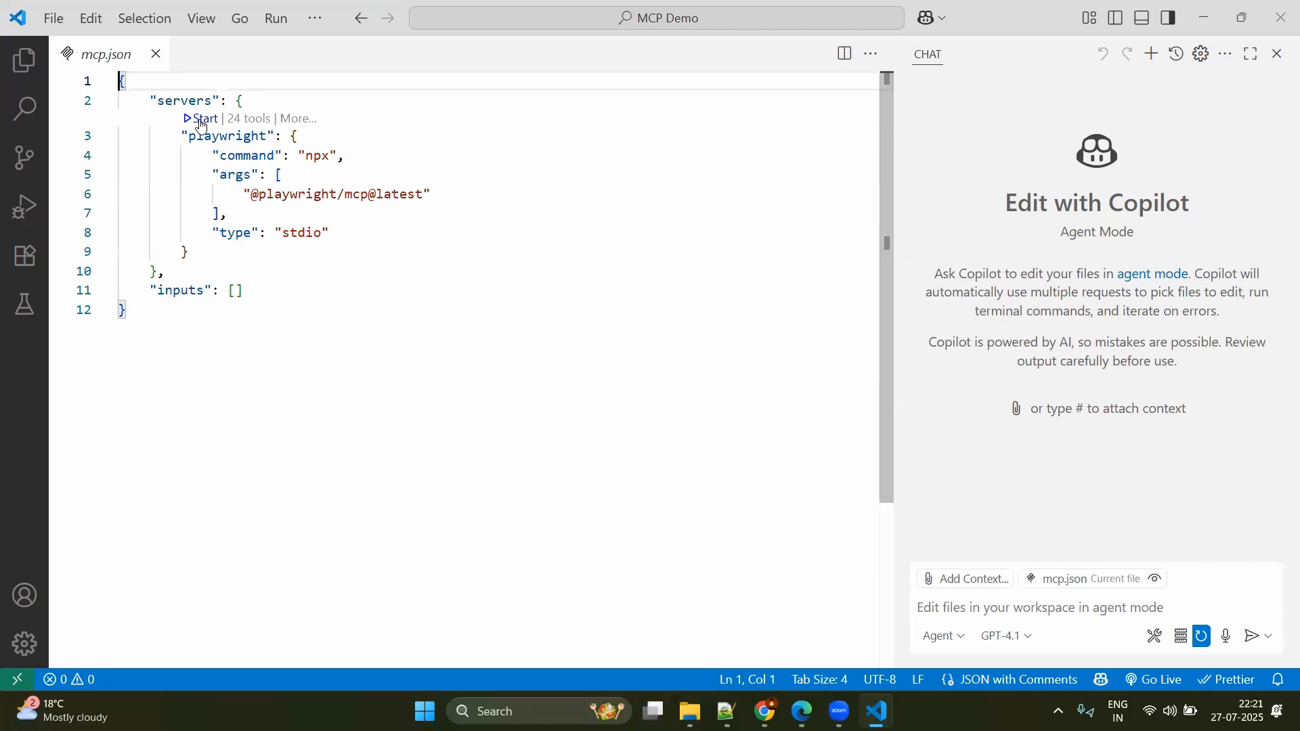
Start the playwright server from the mcp.json CodeLens so it runs with 24 tools
click(203, 119)
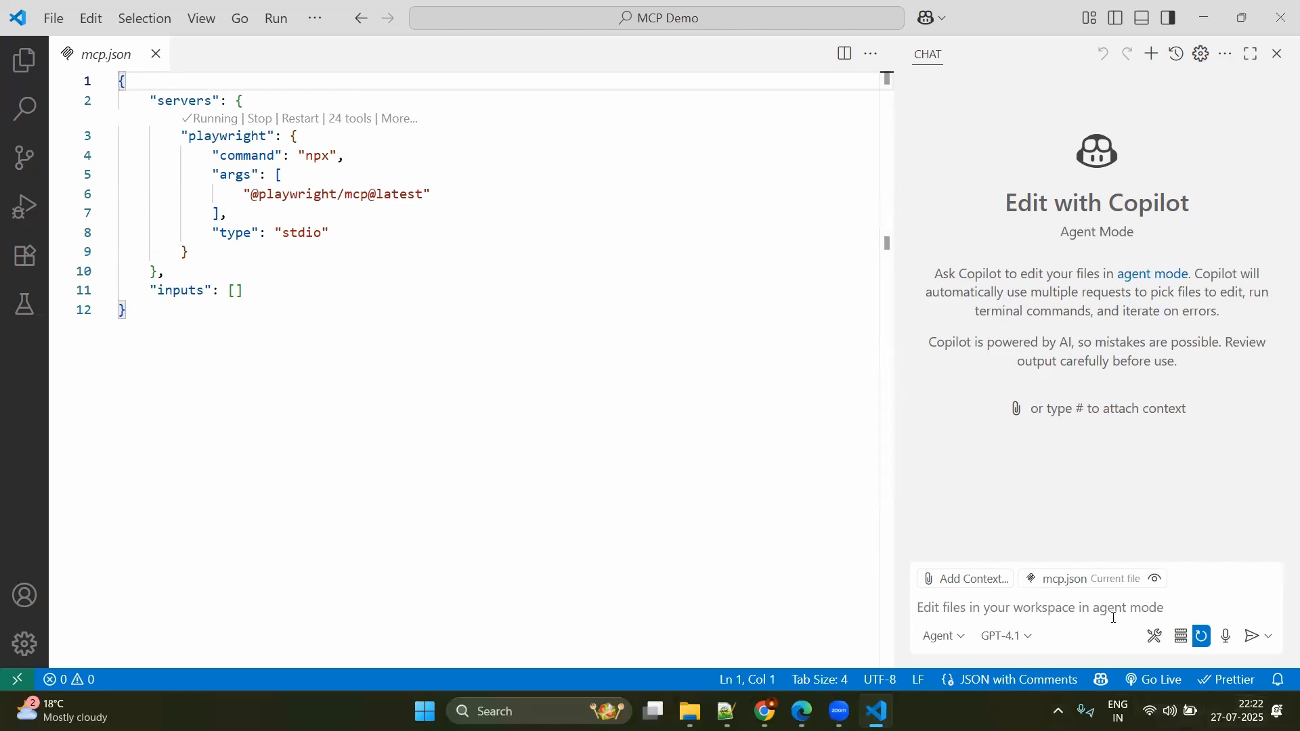
mouse_move(1154, 636)
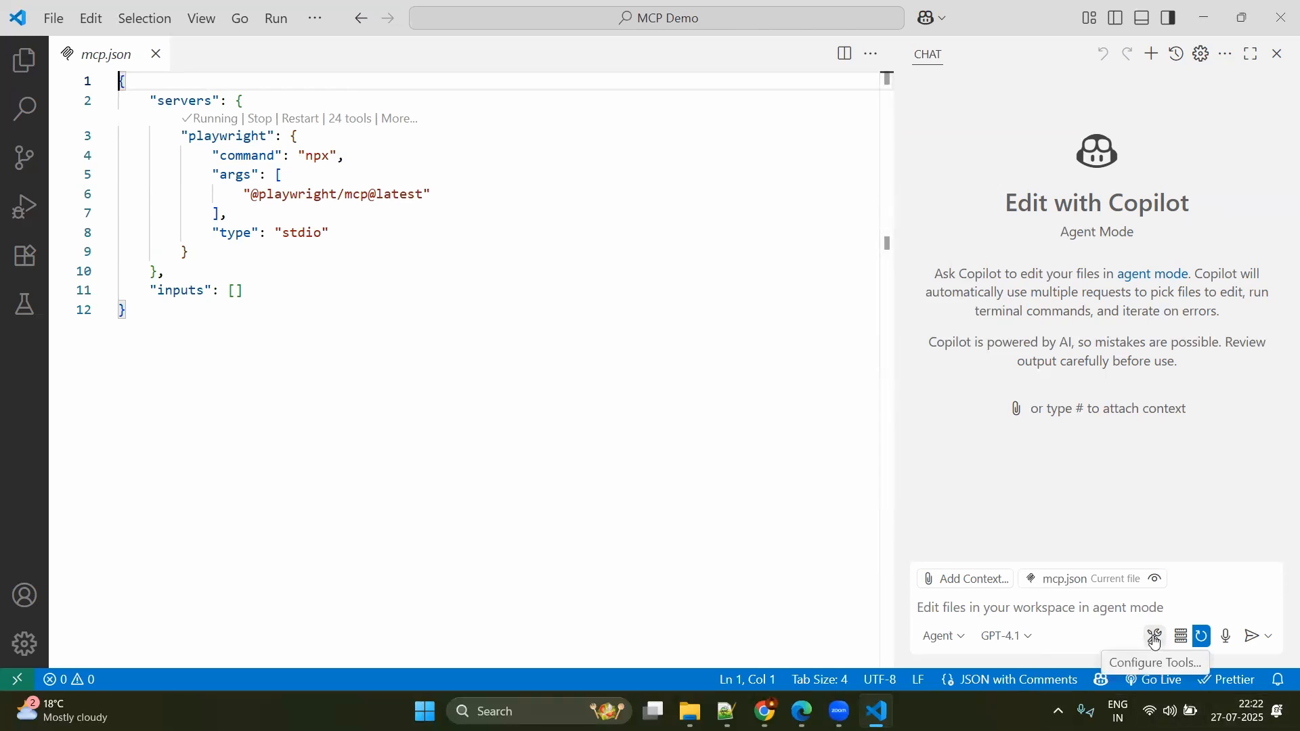
click(1154, 636)
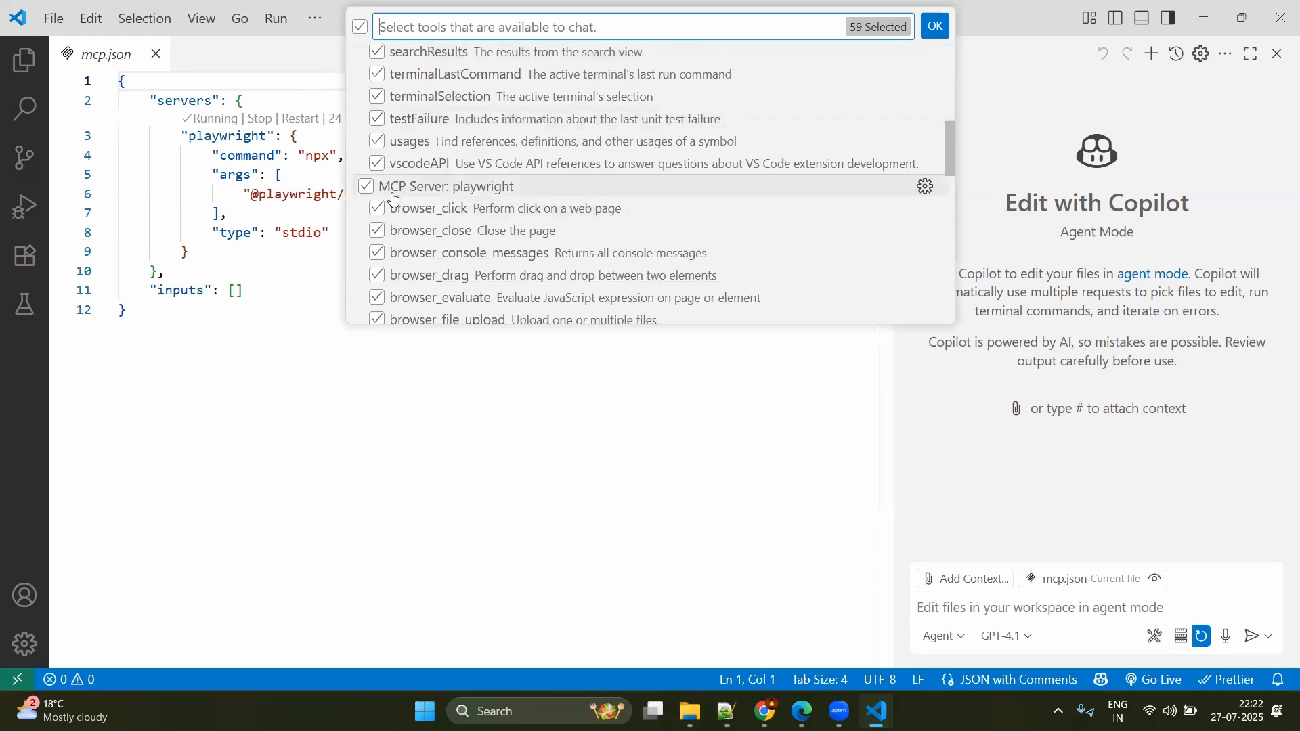
scroll(down, 3)
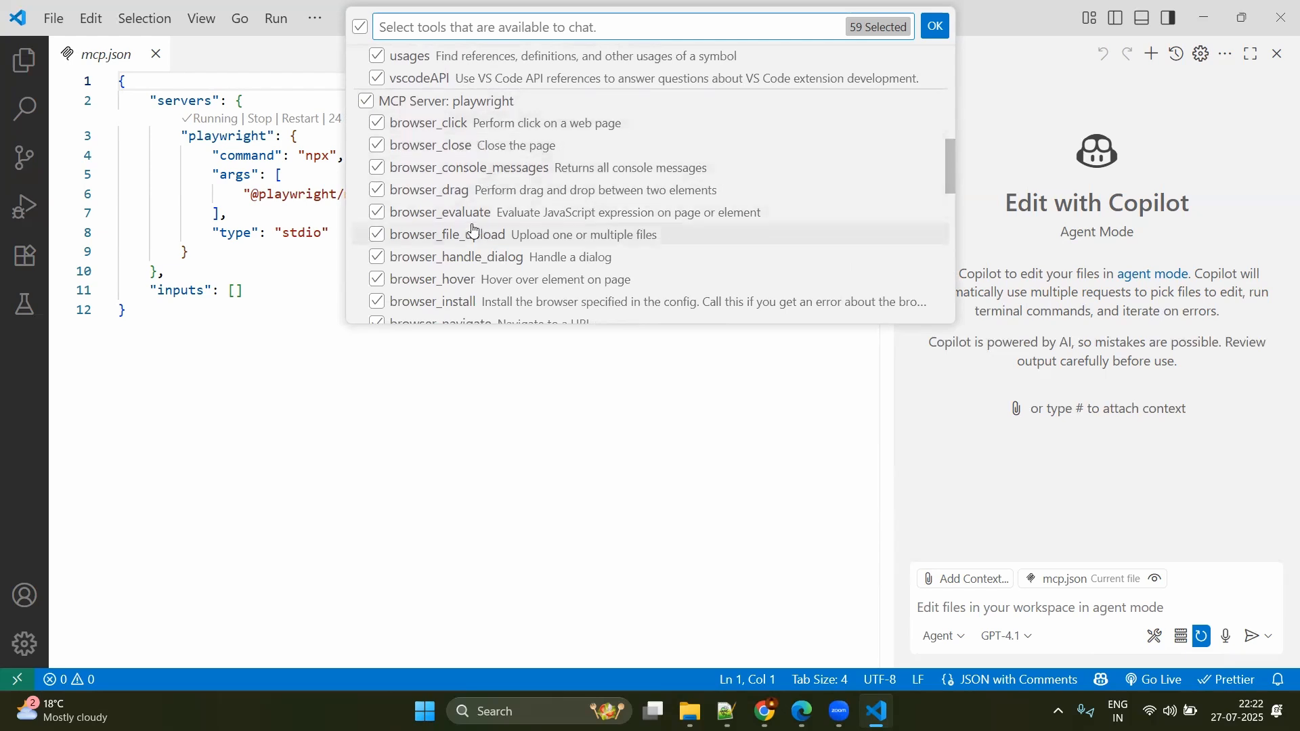
click(933, 26)
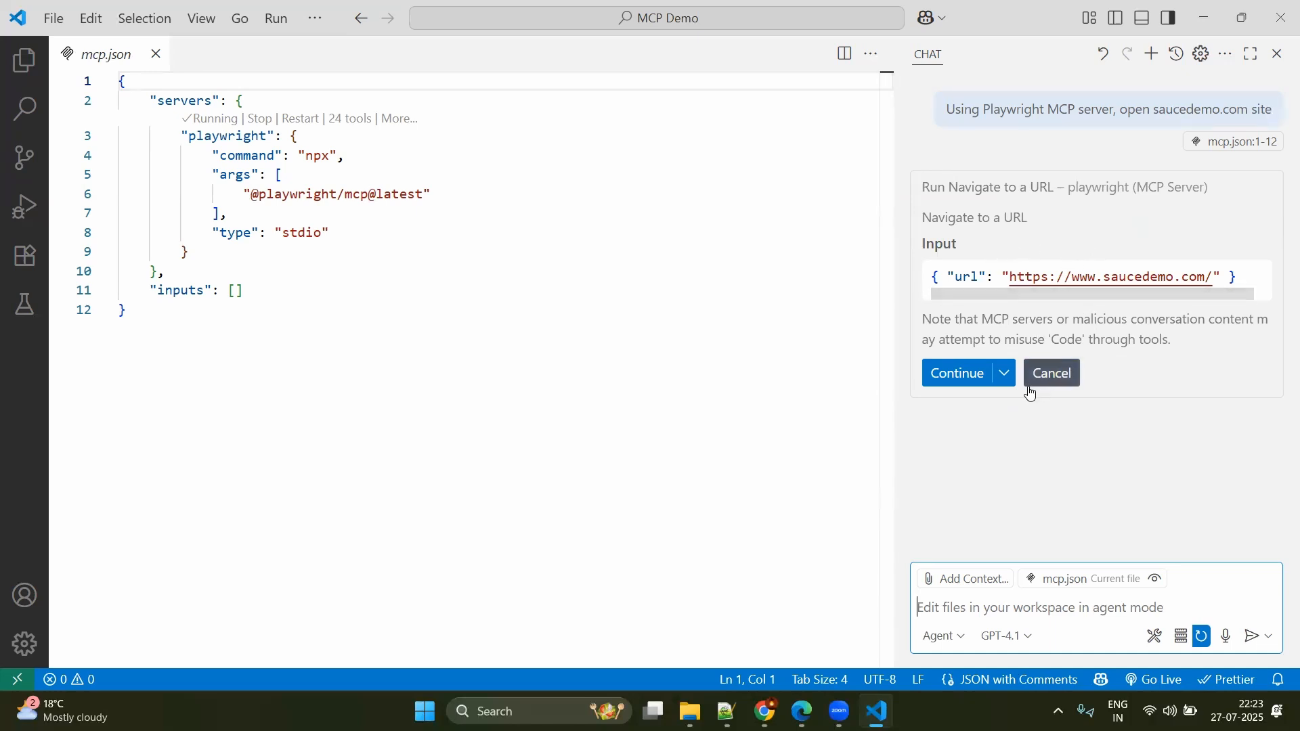
Allow the Playwright navigate tool for this session so Copilot opens saucedemo.com
click(1003, 372)
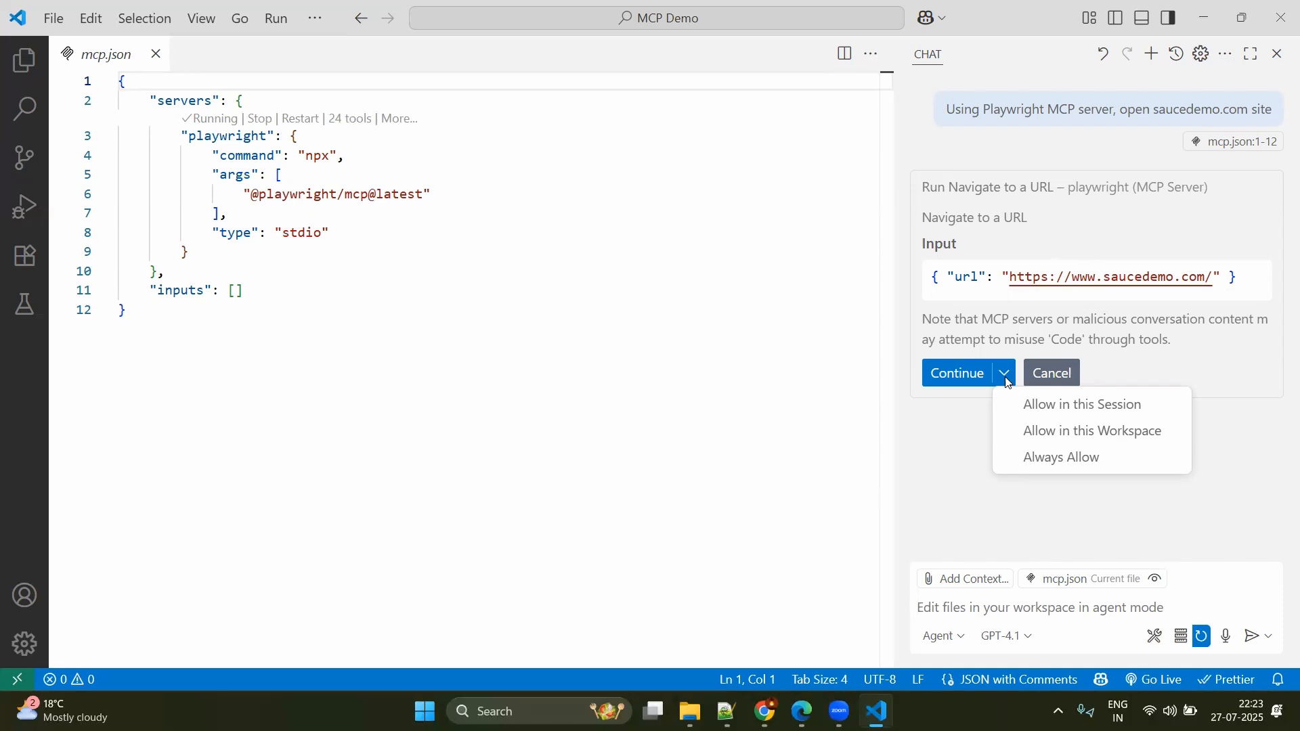
click(1081, 405)
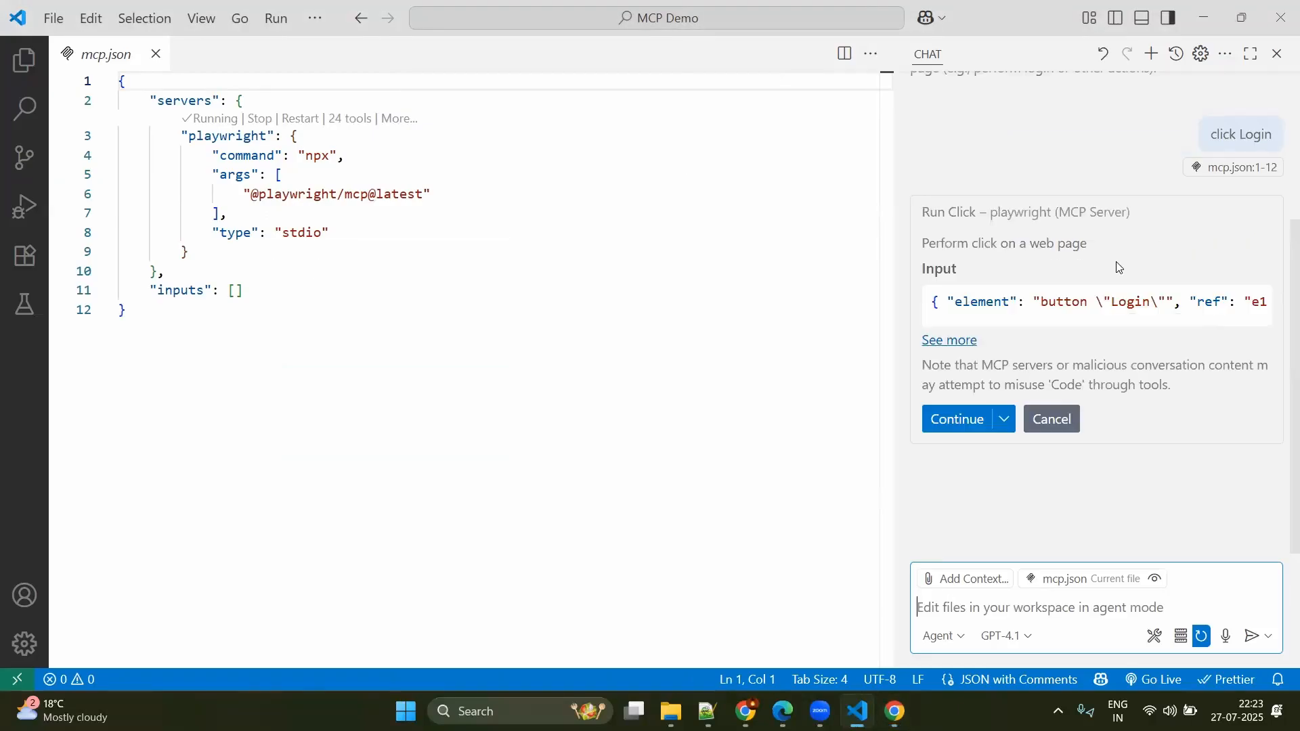
click(957, 419)
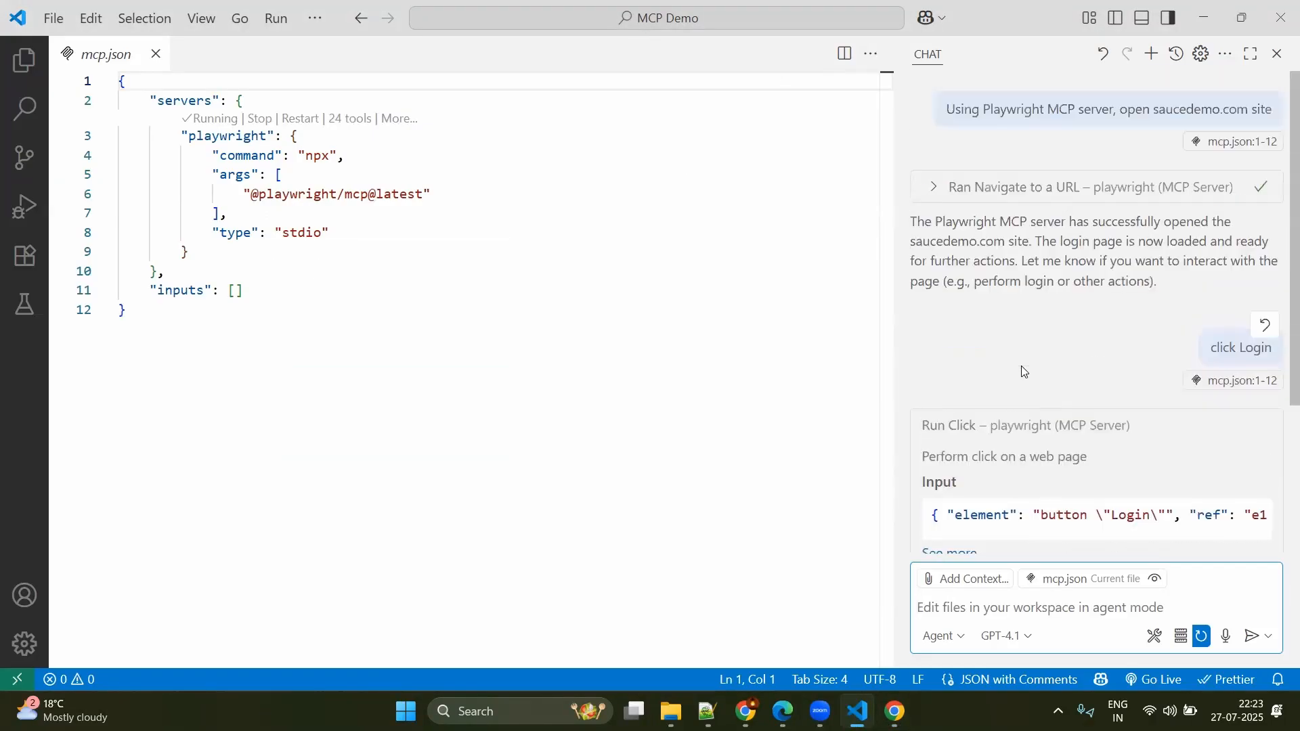
scroll(down, 3)
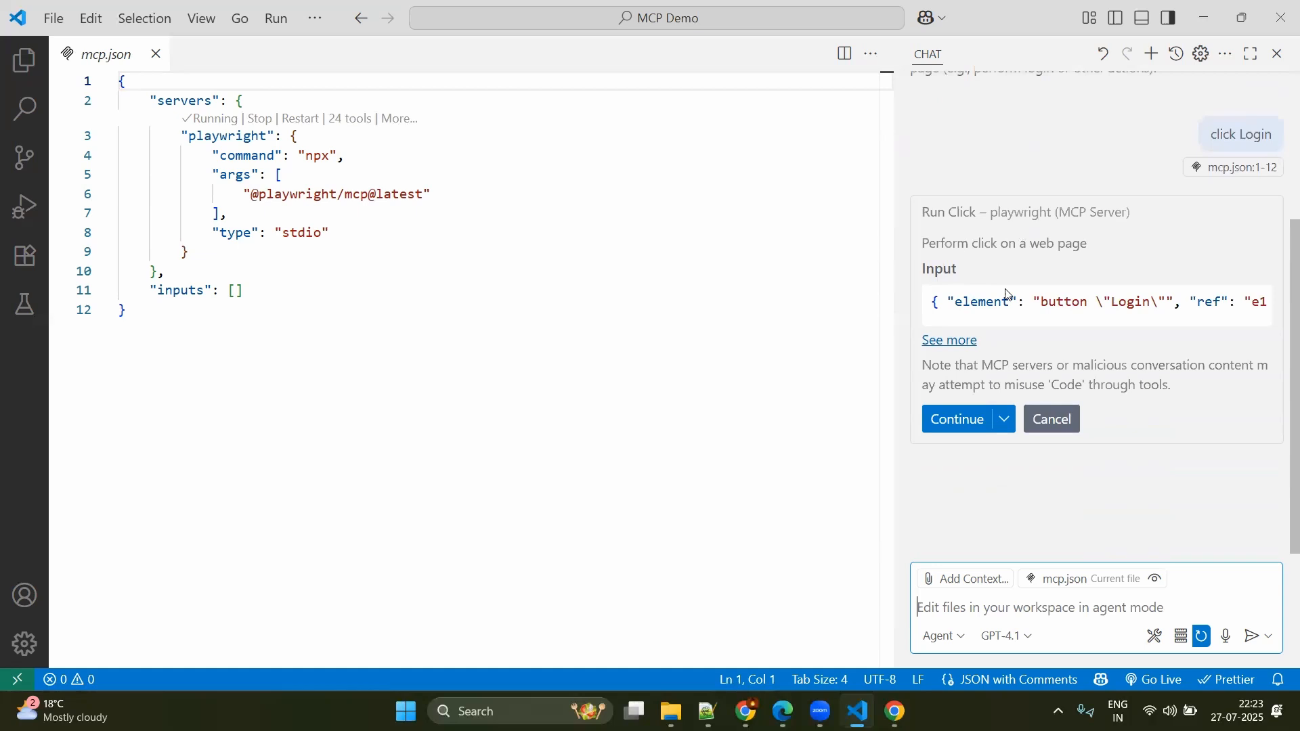
Allow the Playwright click tool for this session so Copilot clicks Login
click(1003, 419)
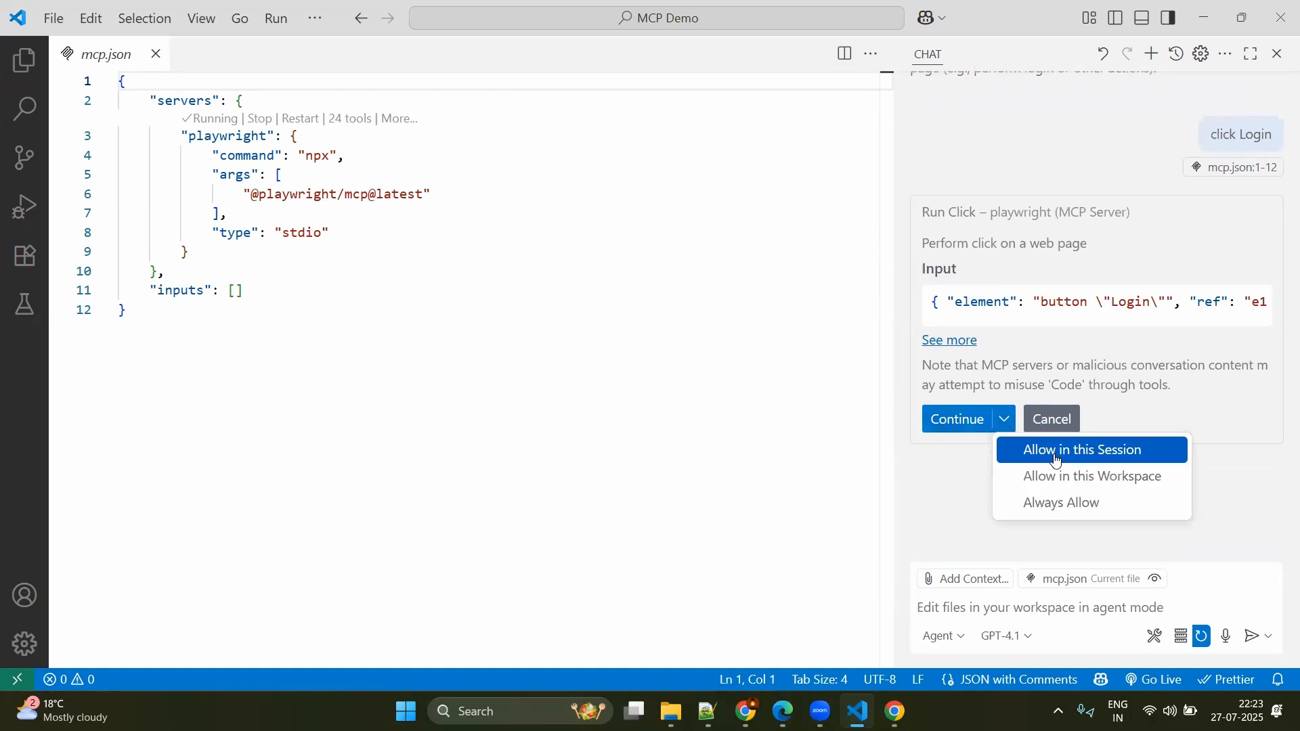
click(1079, 450)
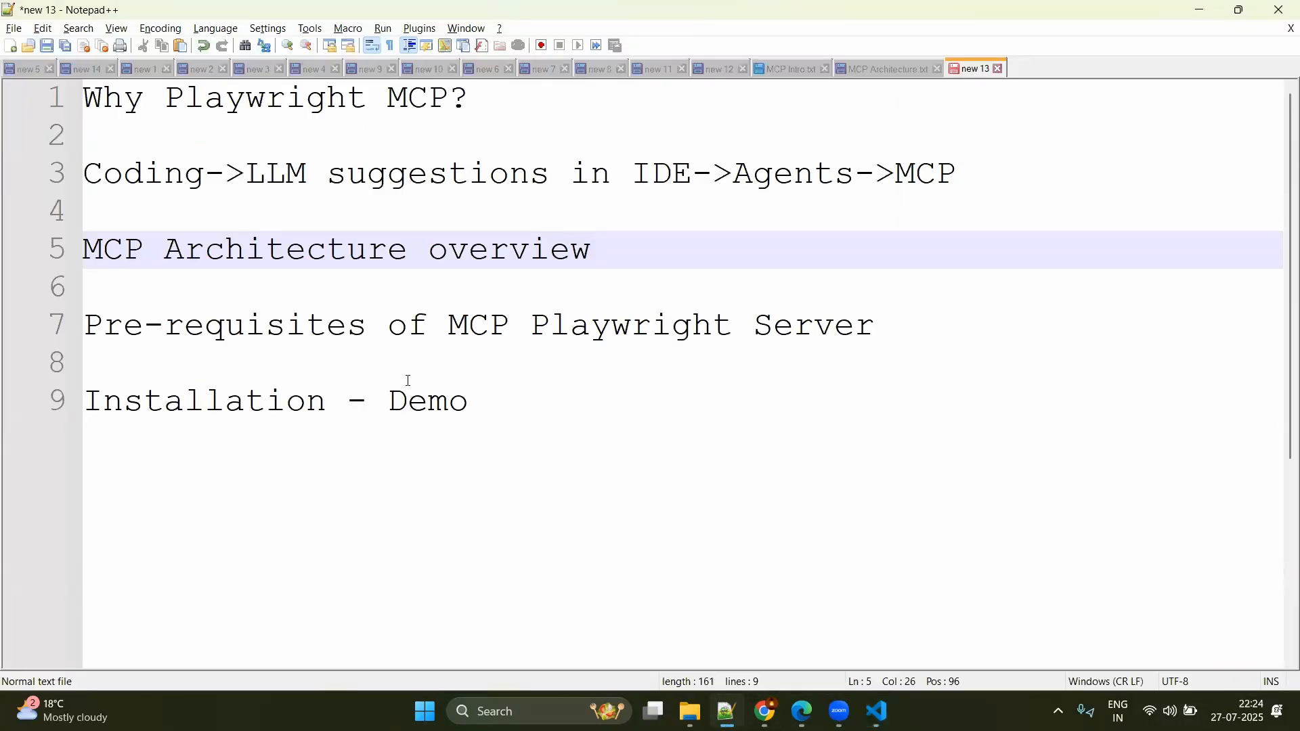
Show the Notepad++ session outline from 'Why Playwright MCP?' to 'Installation - Demo'
click(589, 249)
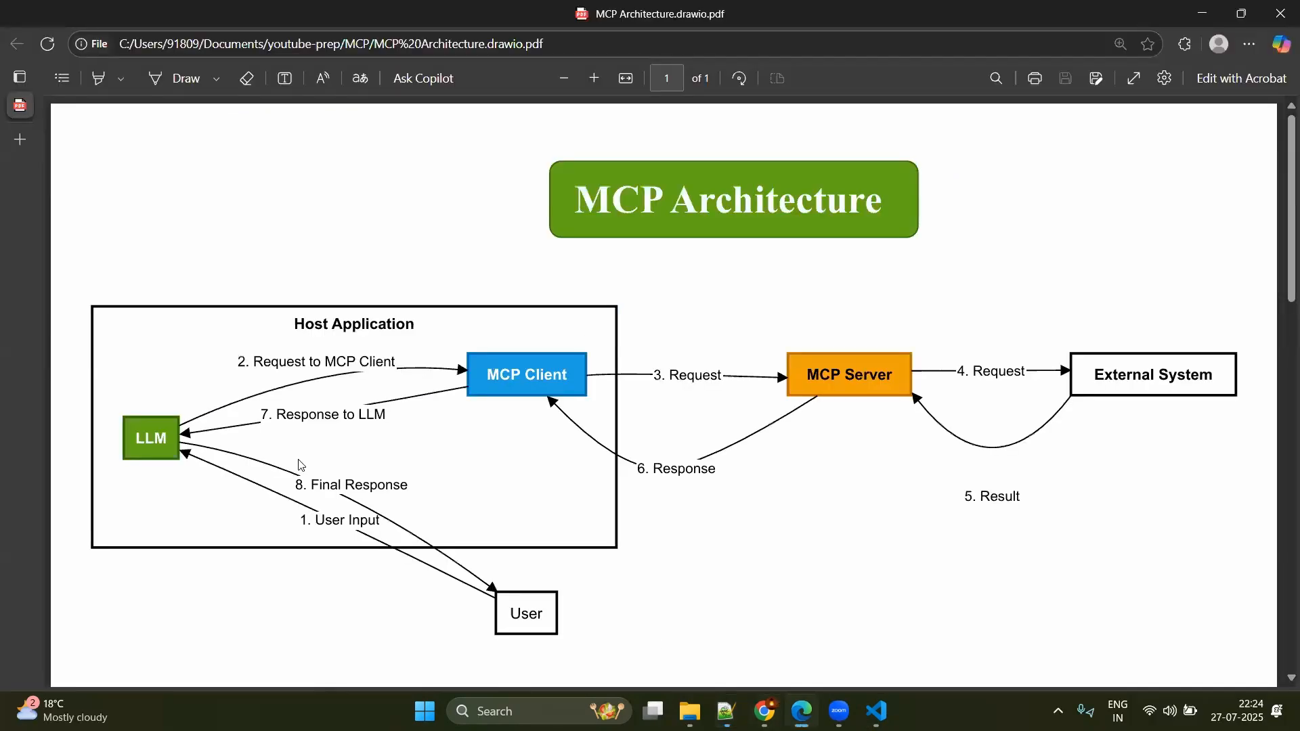
mouse_move(939, 394)
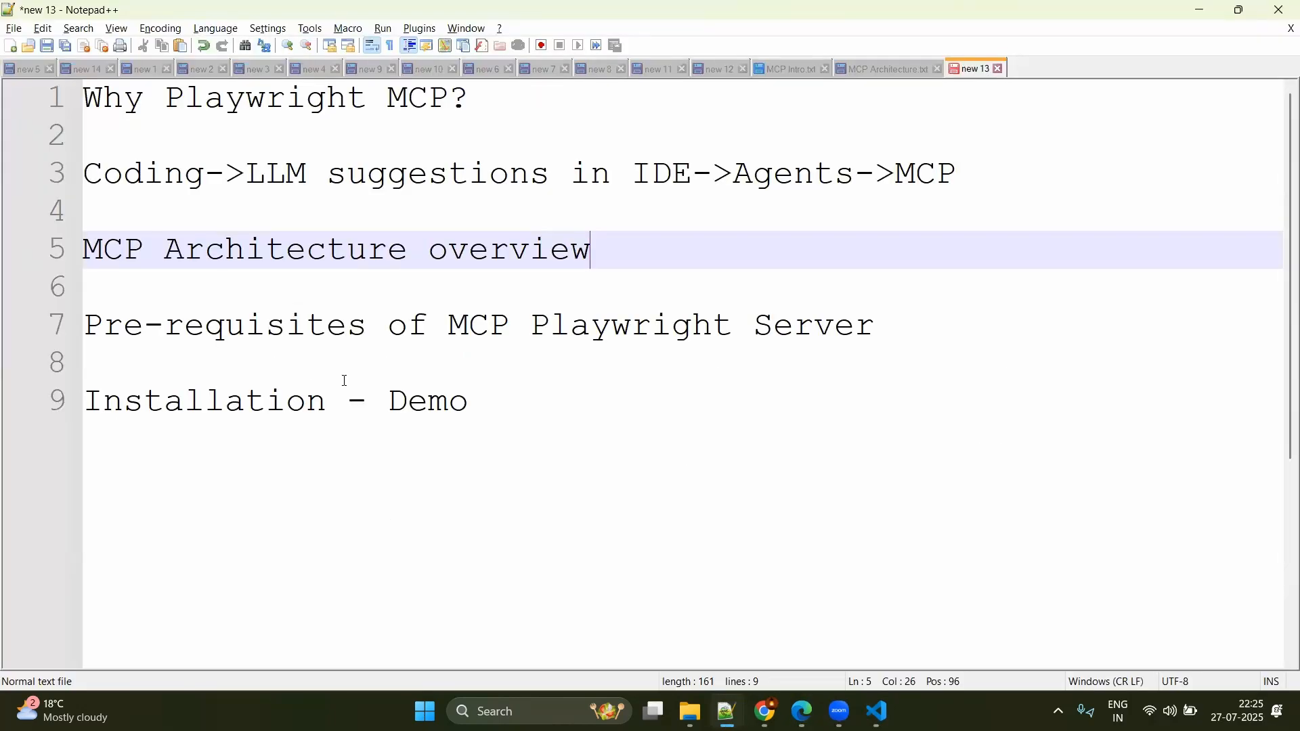
key(alt+tab)
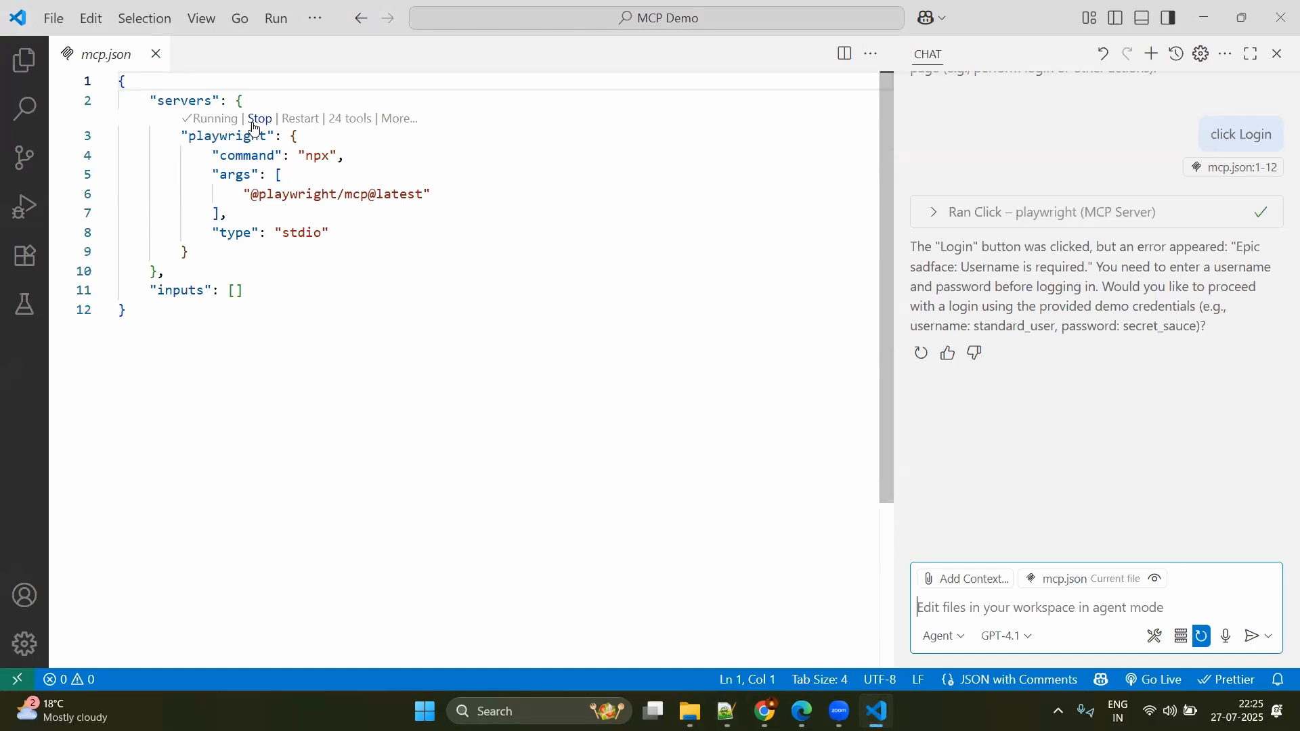
mouse_move(1153, 636)
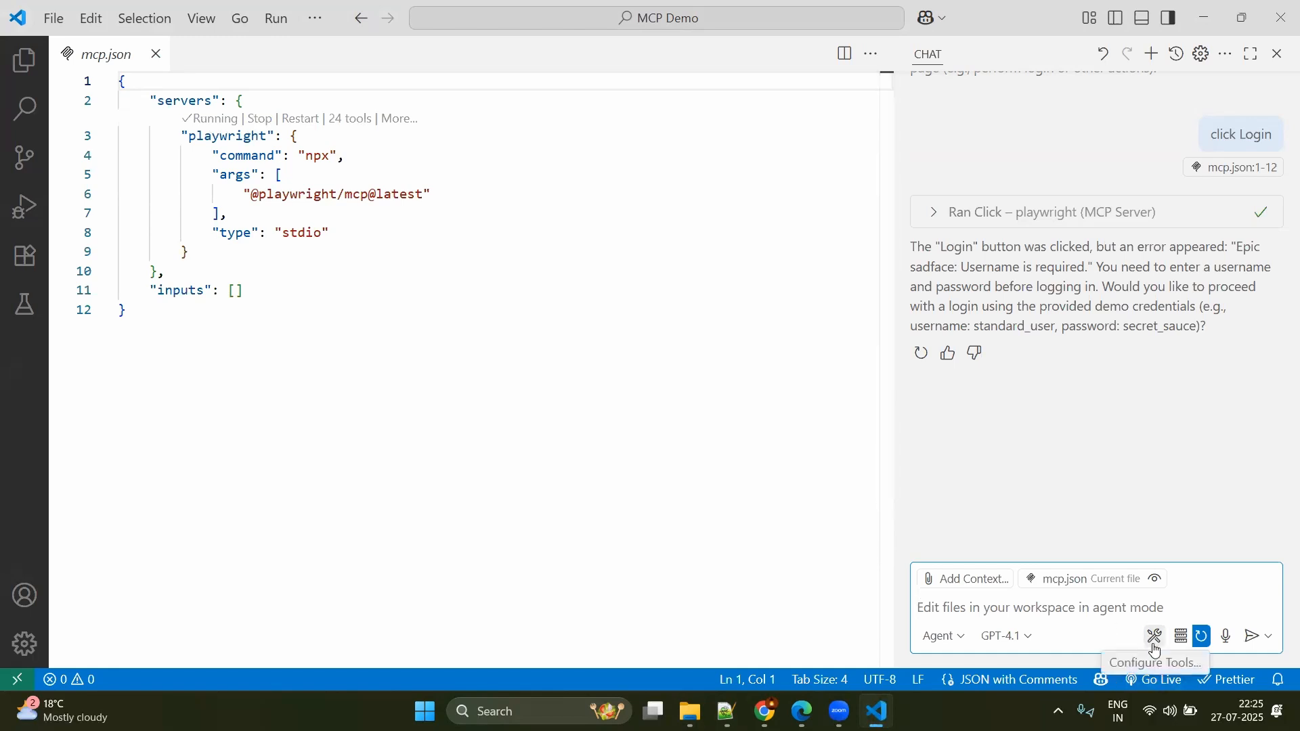
click(1153, 636)
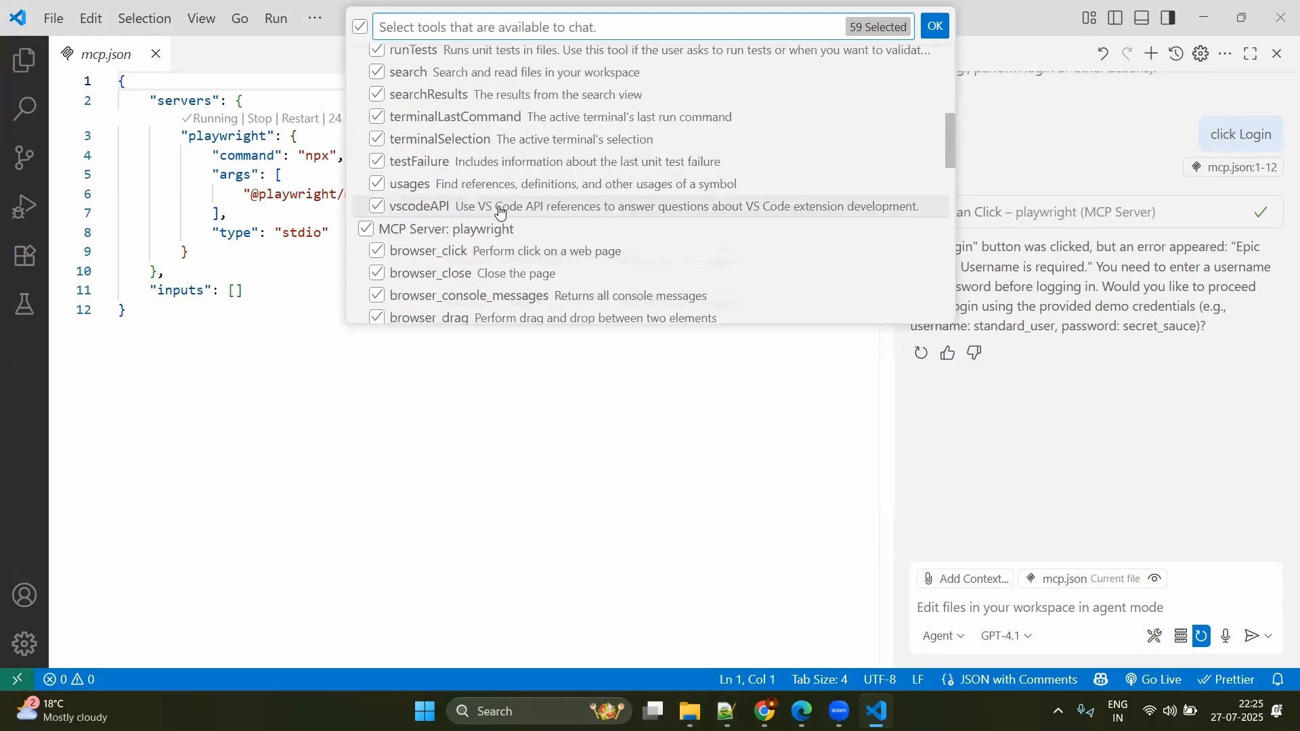
click(933, 25)
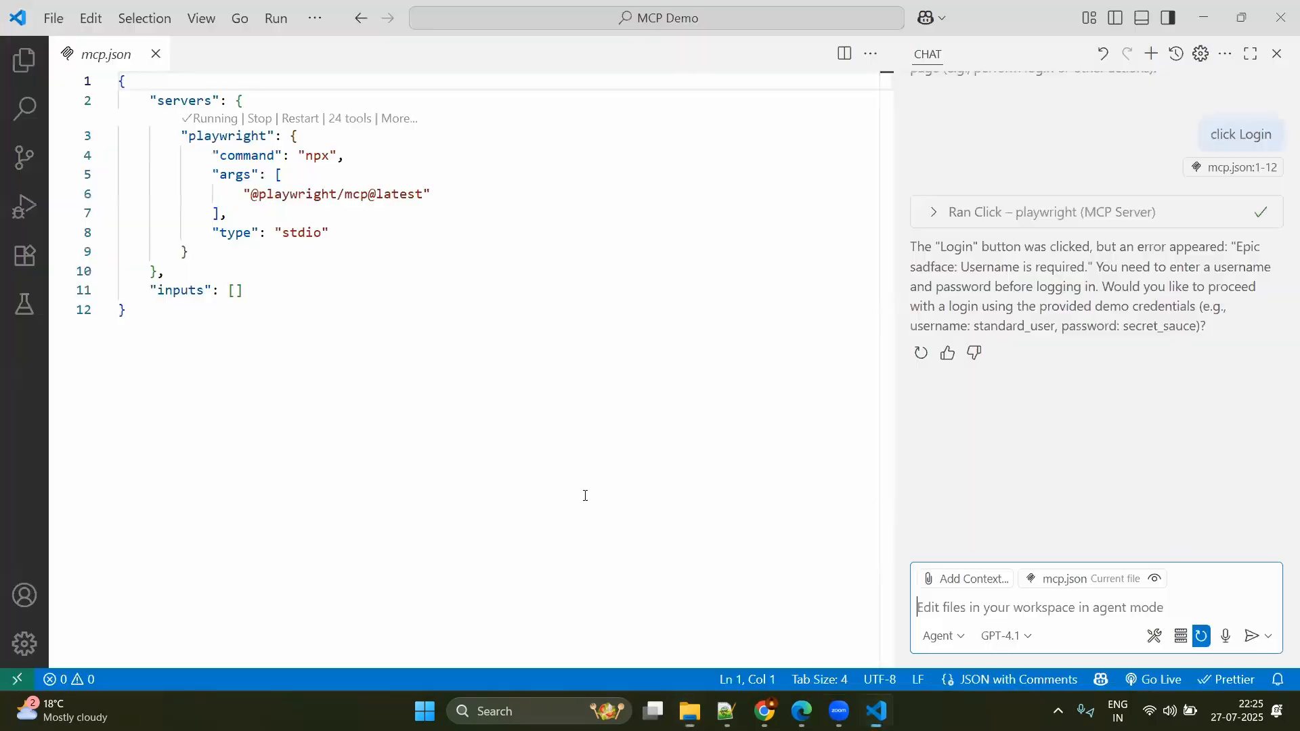